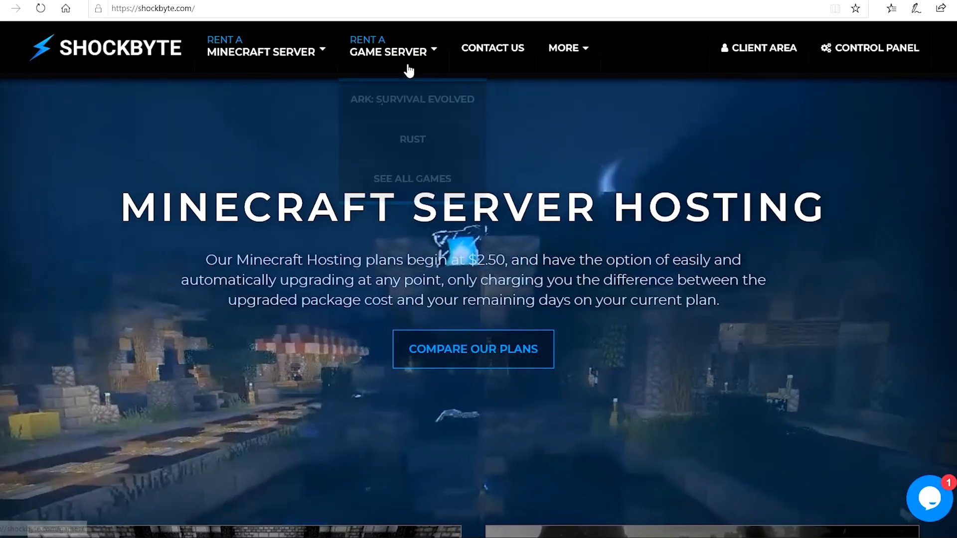
Step: From the Rust hosting page, start a new support ticket in the Client Area addressed to the Rust department
click(413, 138)
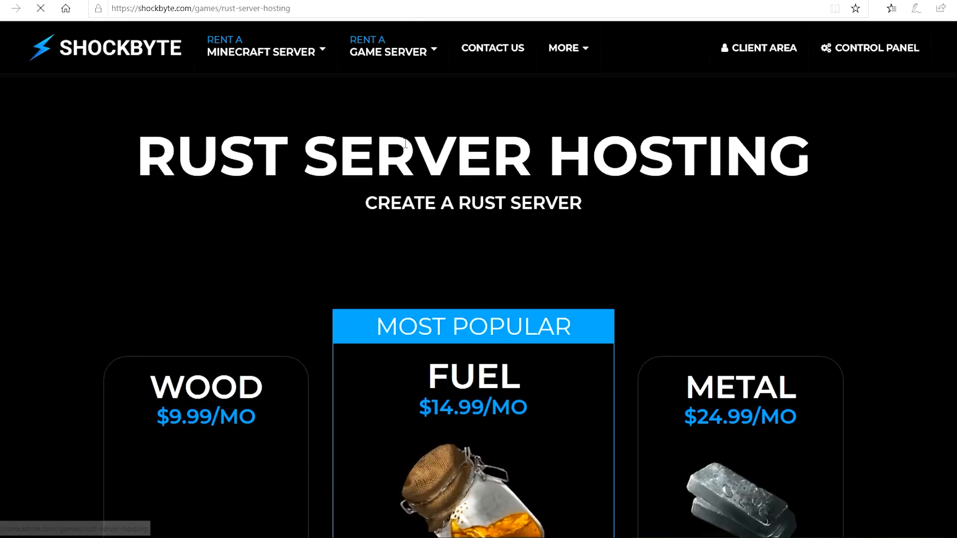
scroll(down, 3)
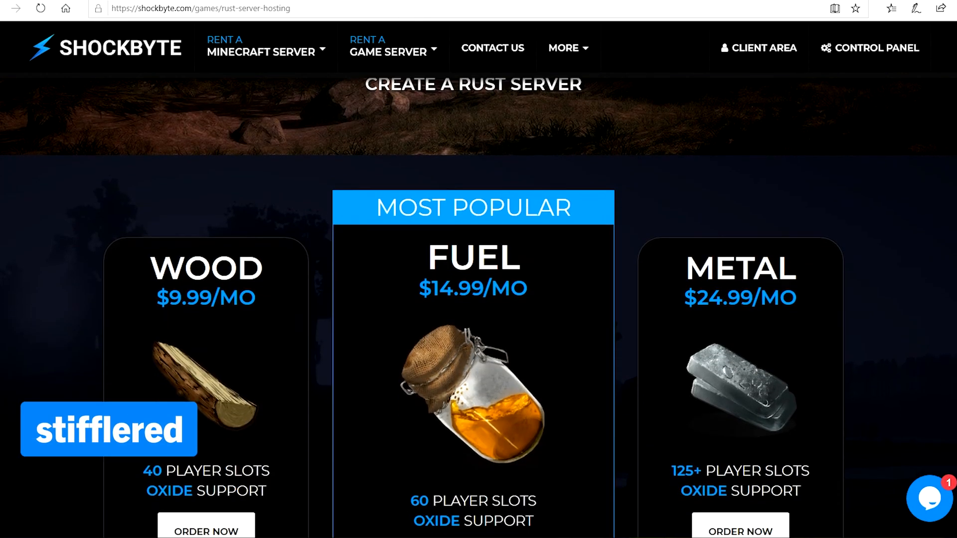
scroll(down, 3)
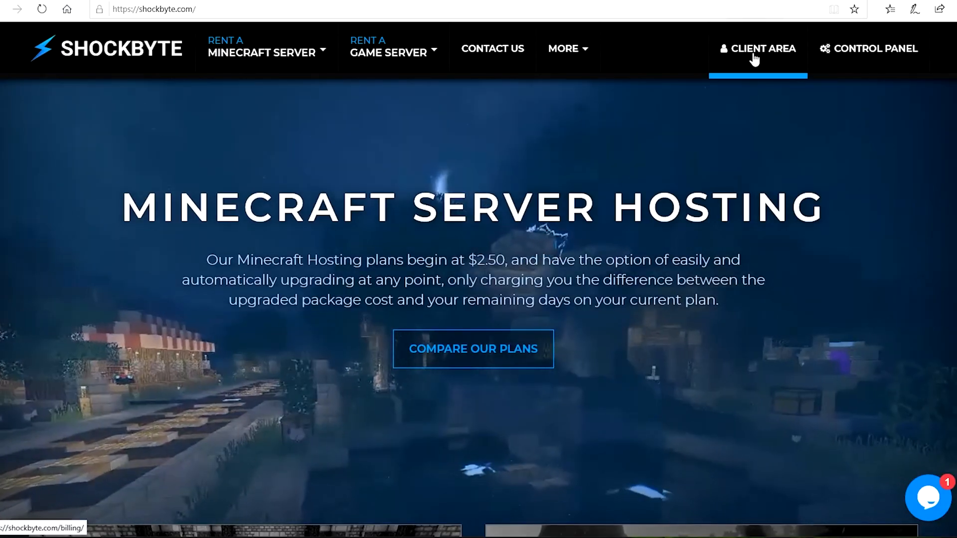
click(758, 48)
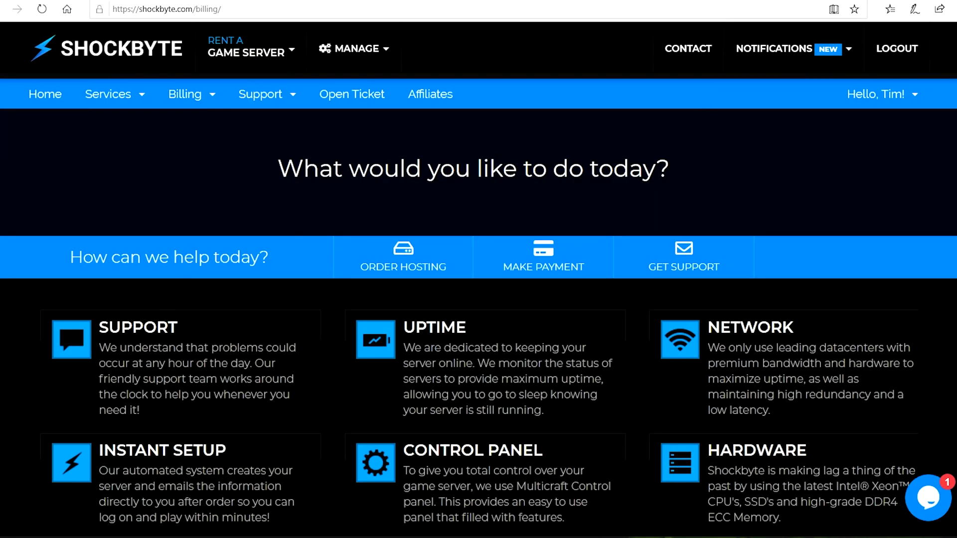
click(351, 94)
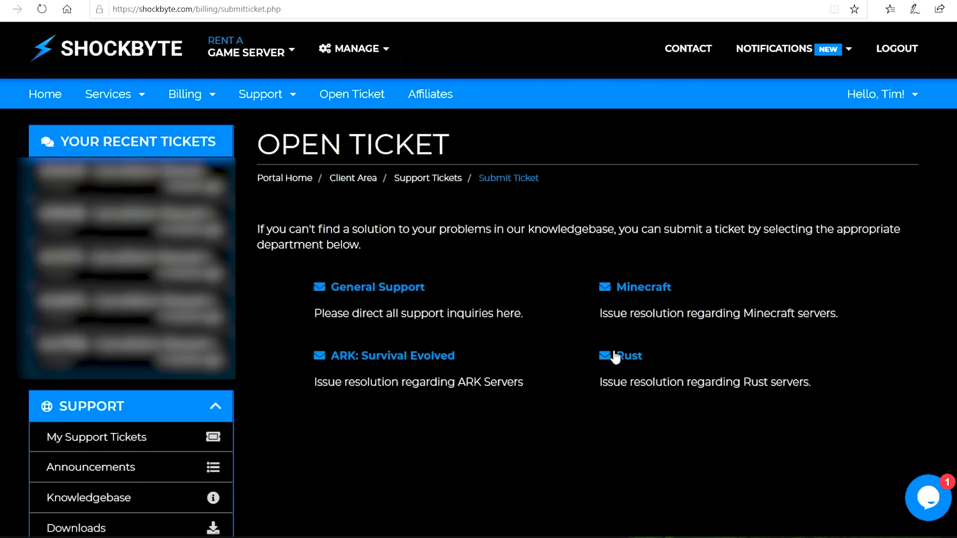
click(628, 356)
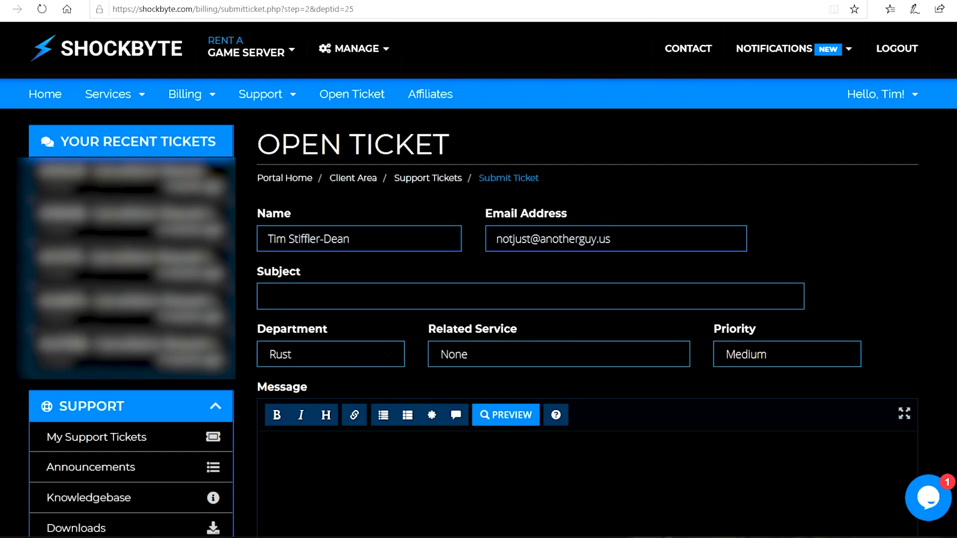
Step: Give the ticket the subject 'Please open a Rust+ Port' and link the active Rust server as related service
text(Please ope)
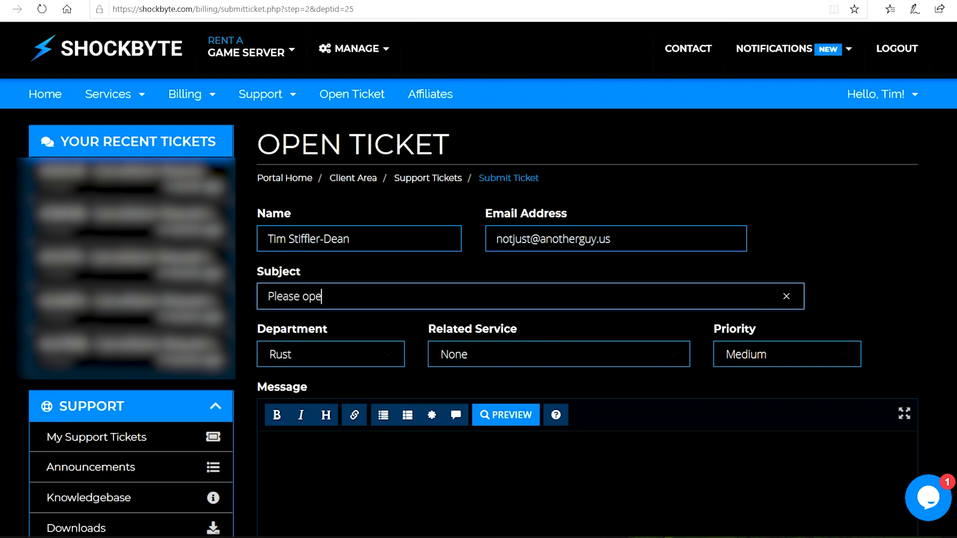
text(n a Rust+ Port)
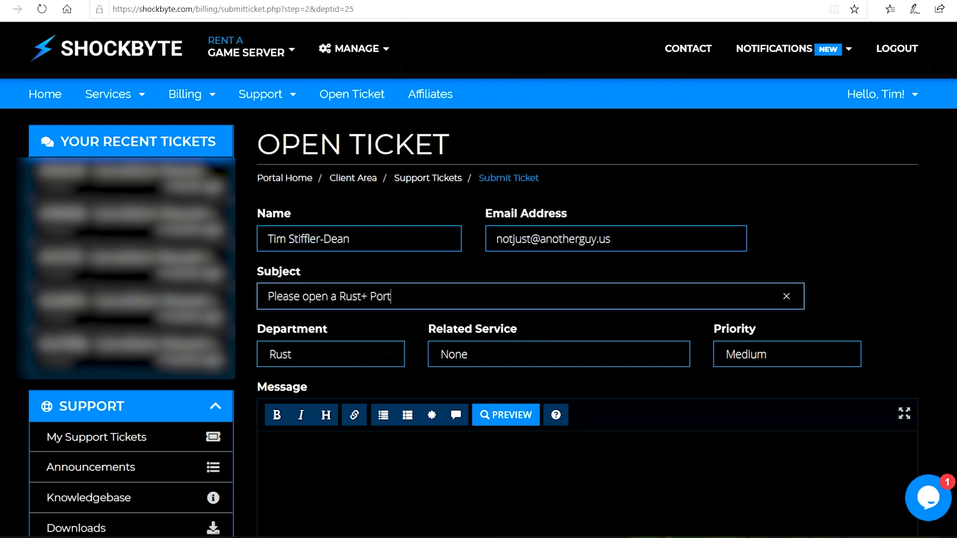
click(558, 354)
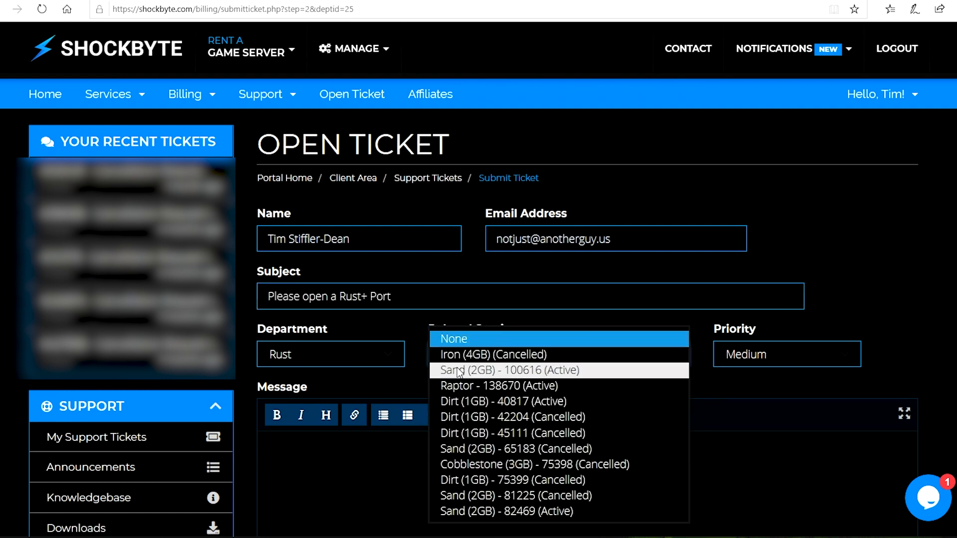
click(509, 370)
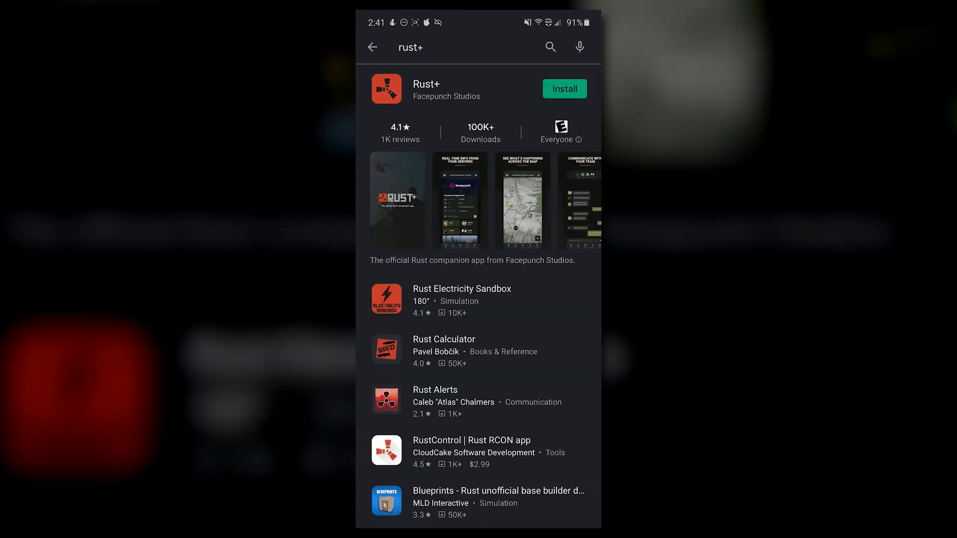
Step: Install the Rust+ app from the Play Store and begin its login
click(564, 89)
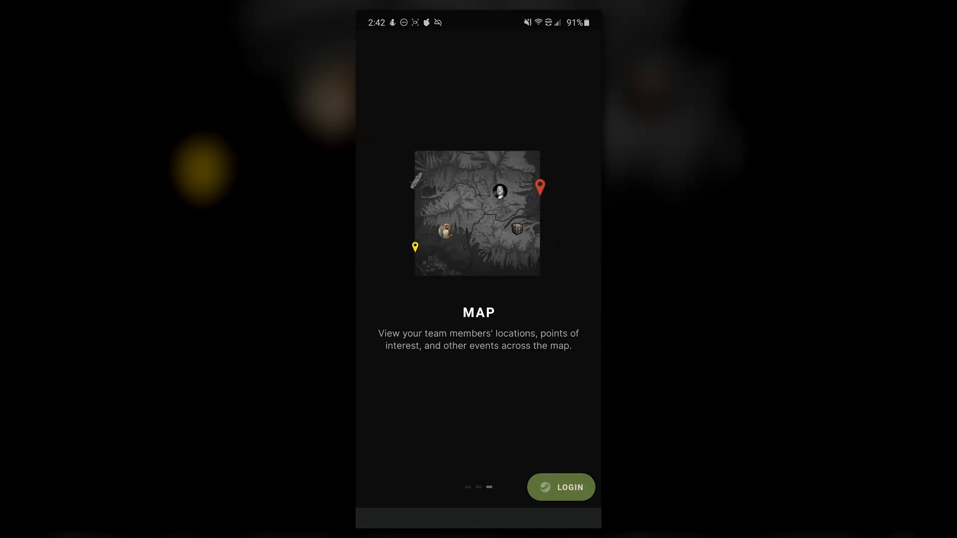
click(561, 487)
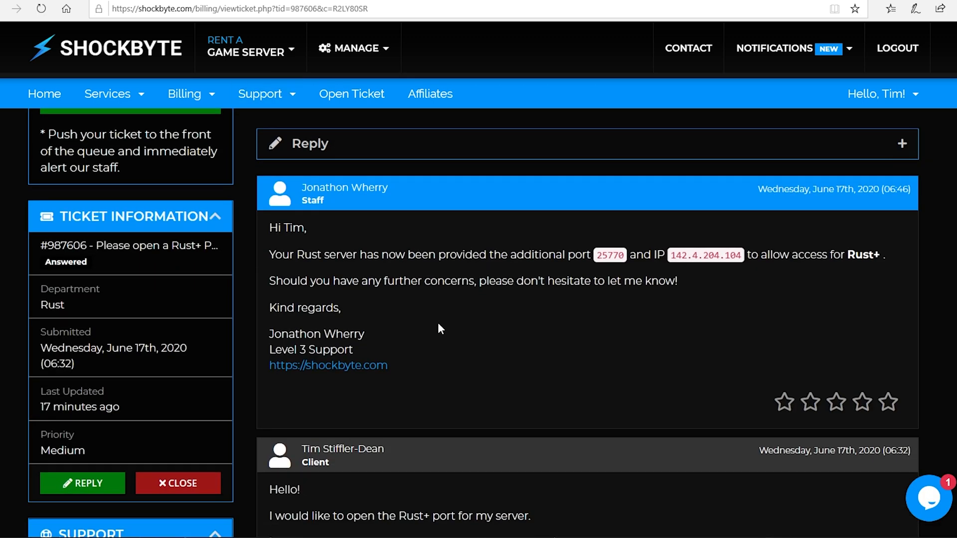
Step: Highlight the extra Rust+ port and IP given in the staff reply
drag(595, 254, 741, 255)
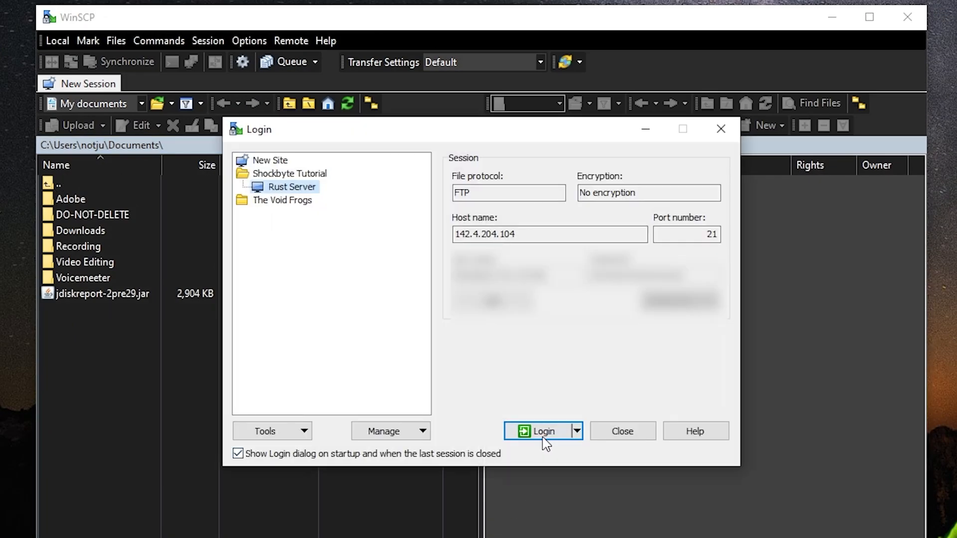
Step: Connect to the Rust server over FTP and browse into the remote server folder
click(543, 431)
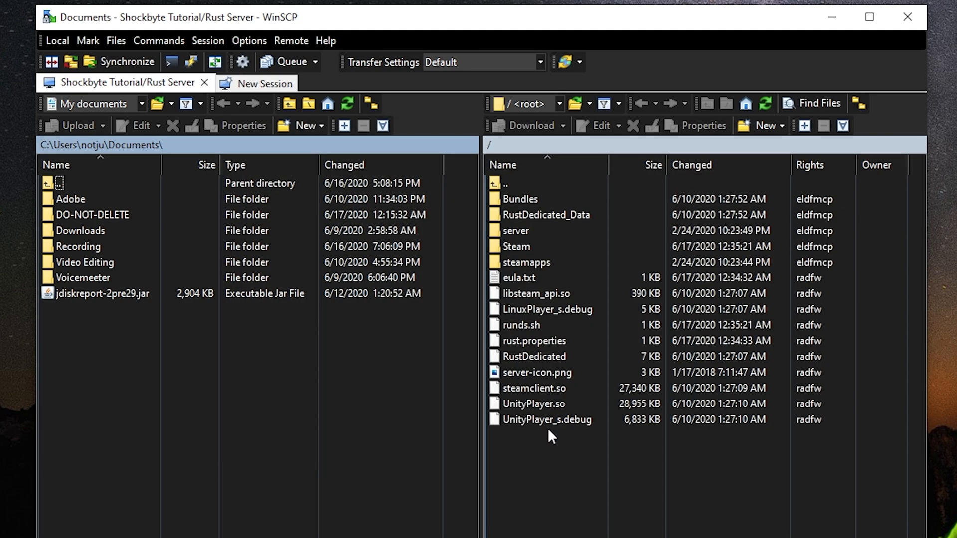
click(516, 230)
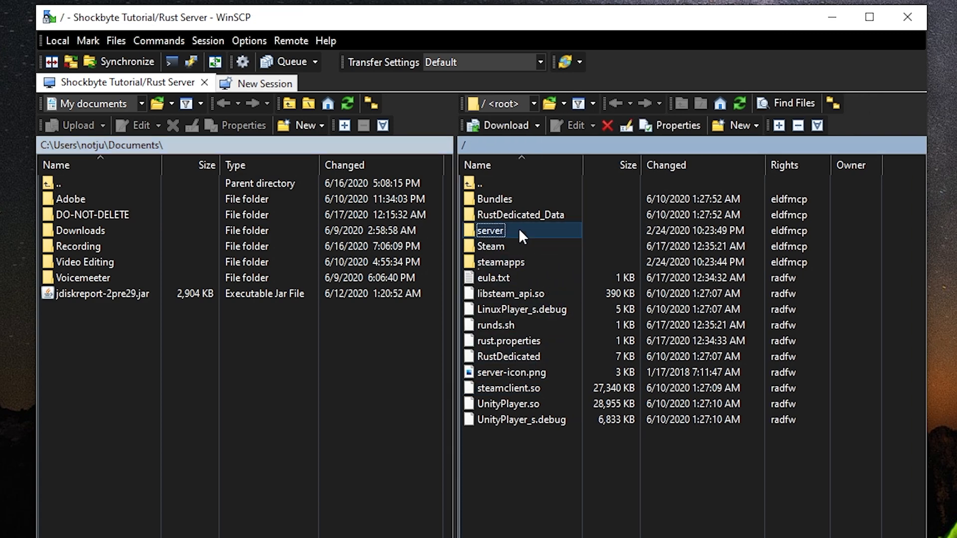
double_click(490, 230)
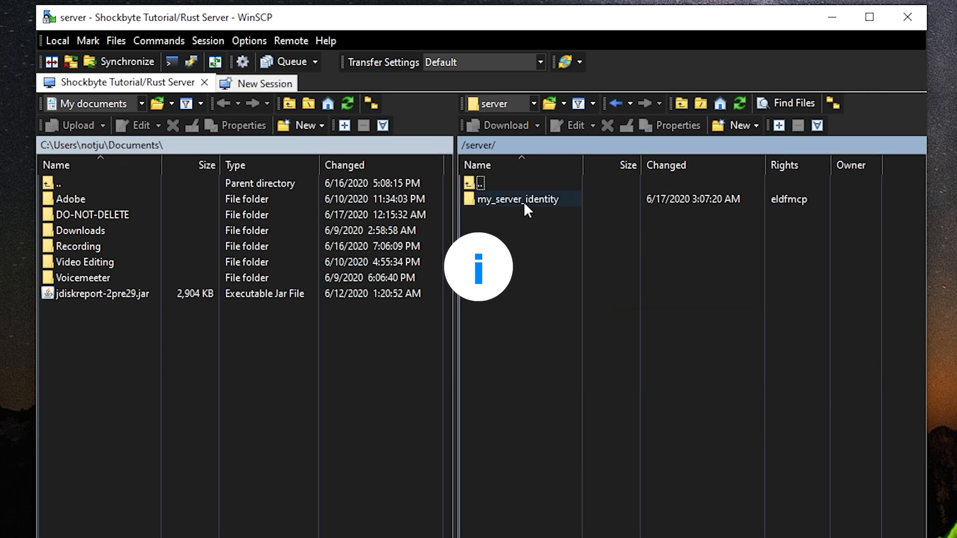
double_click(519, 199)
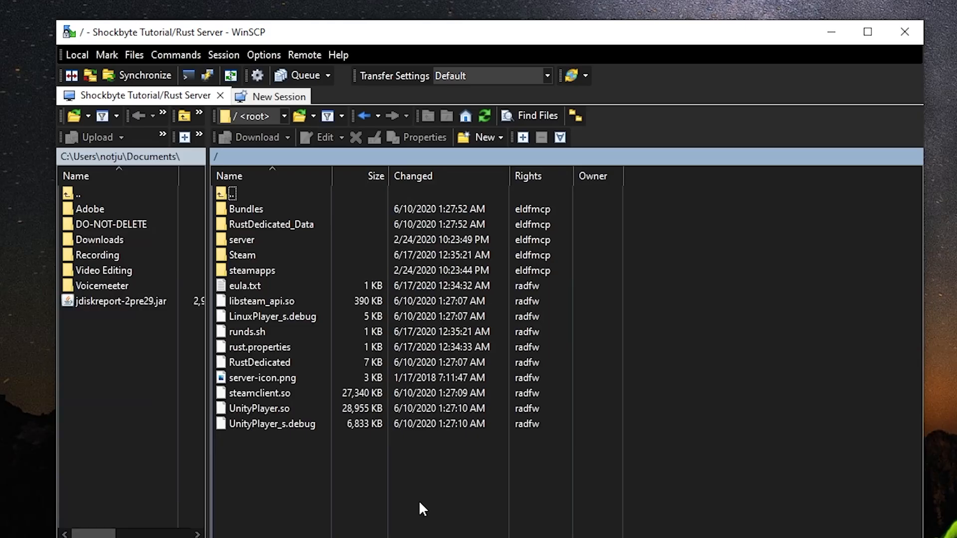
Step: Navigate into server/my_server_identity/cfg to show its empty contents
click(243, 239)
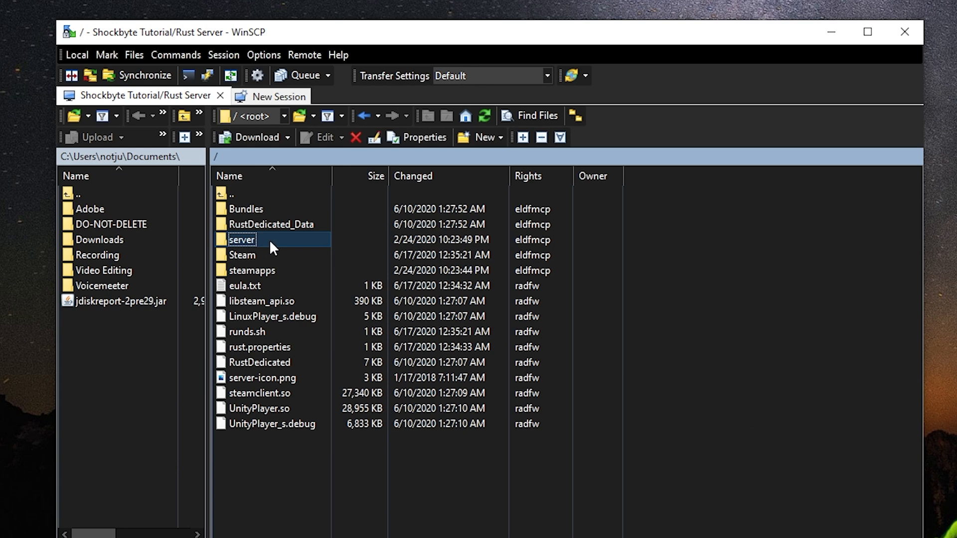
double_click(242, 239)
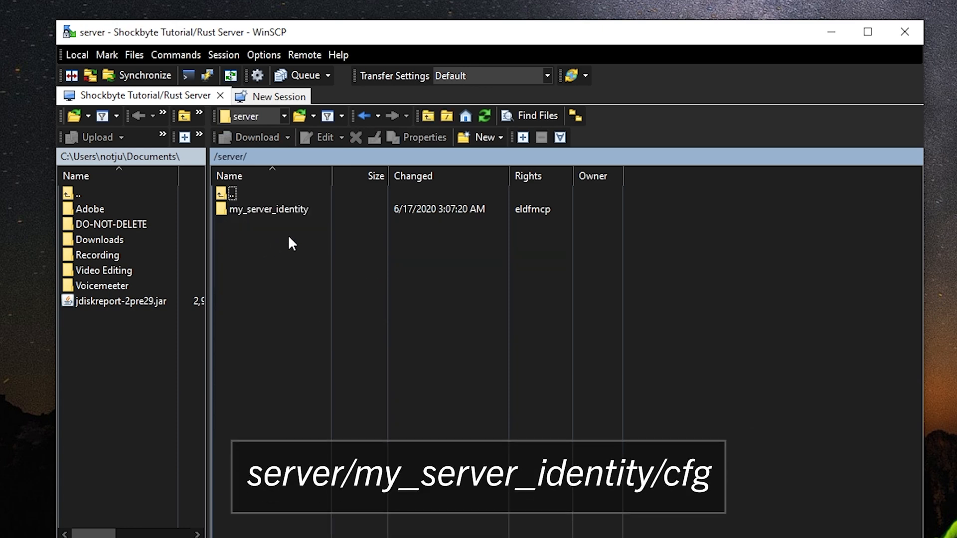
click(268, 209)
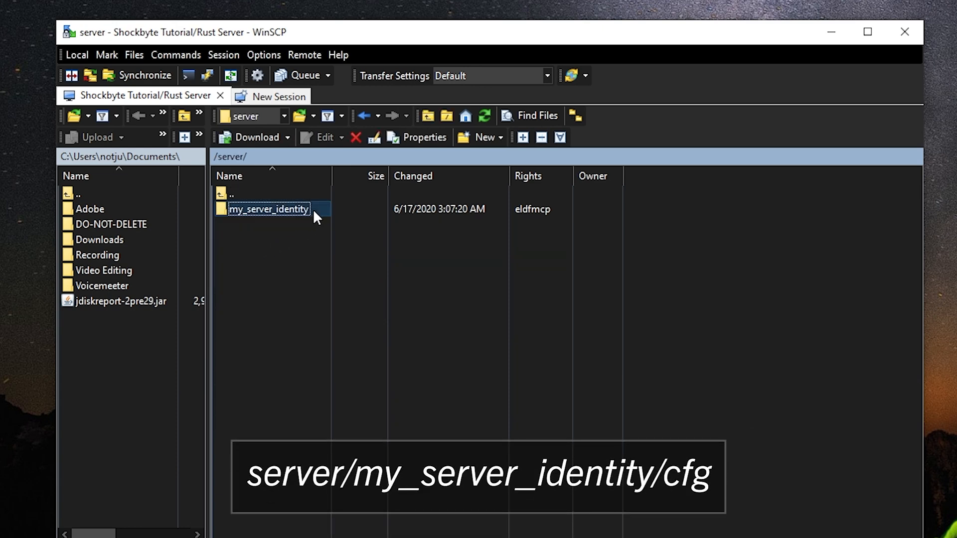
double_click(268, 210)
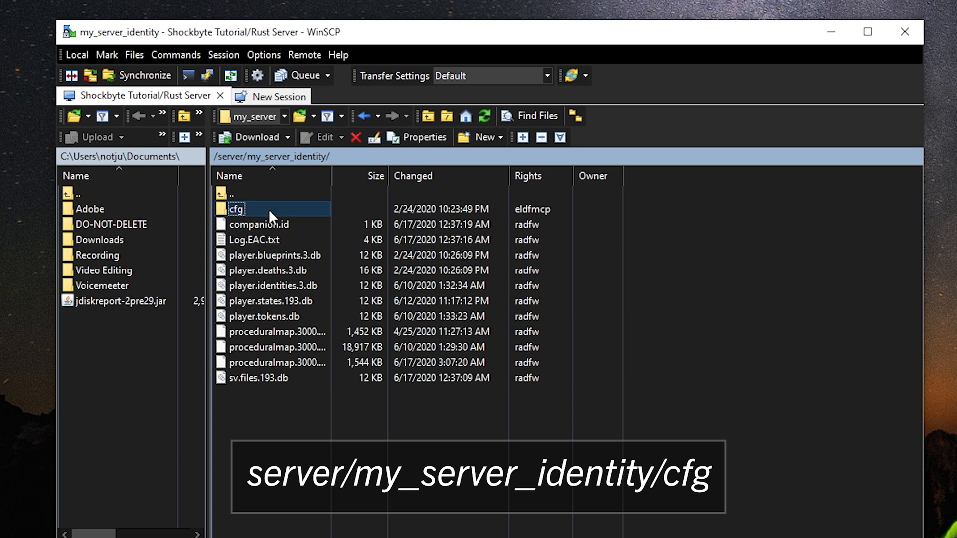
double_click(235, 210)
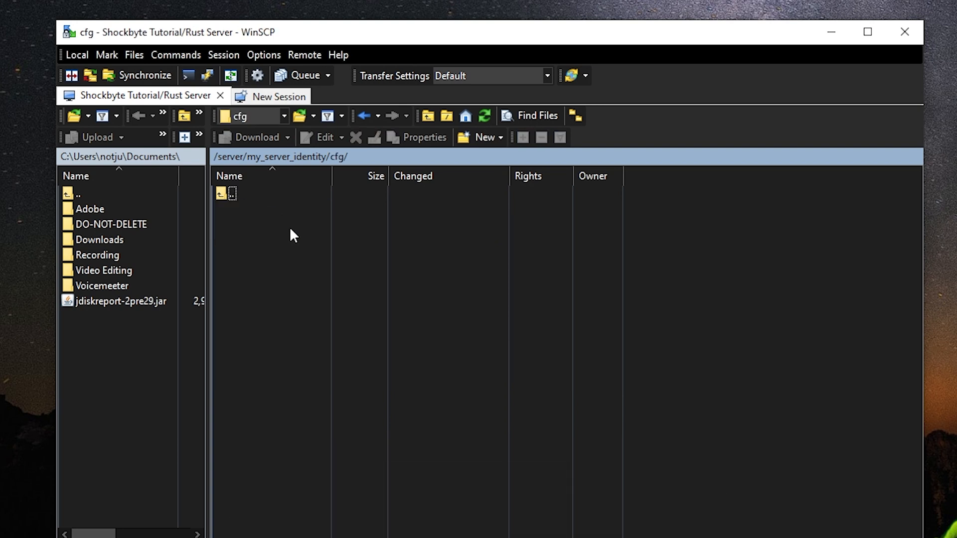
Step: Create a new file named server.cfg in the cfg folder and open it for editing
right_click(268, 248)
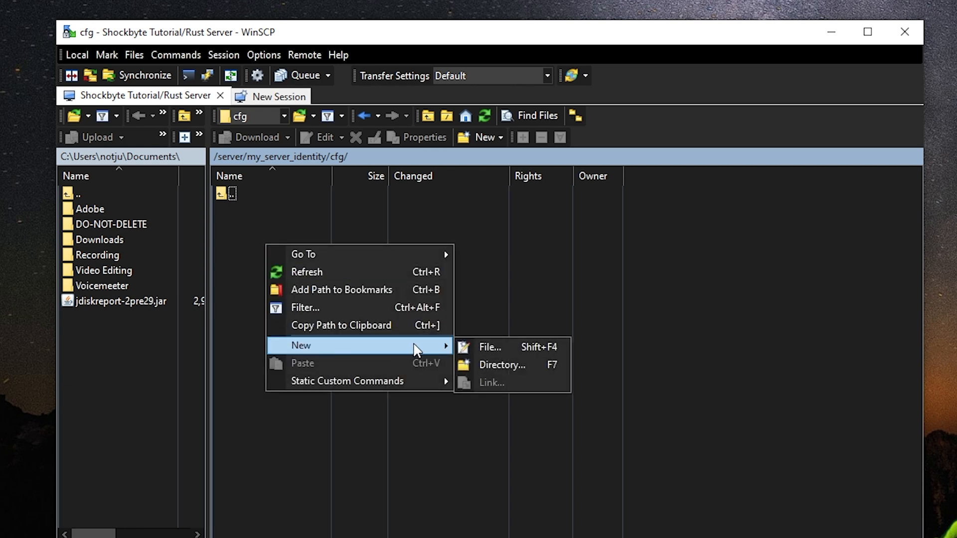
click(489, 347)
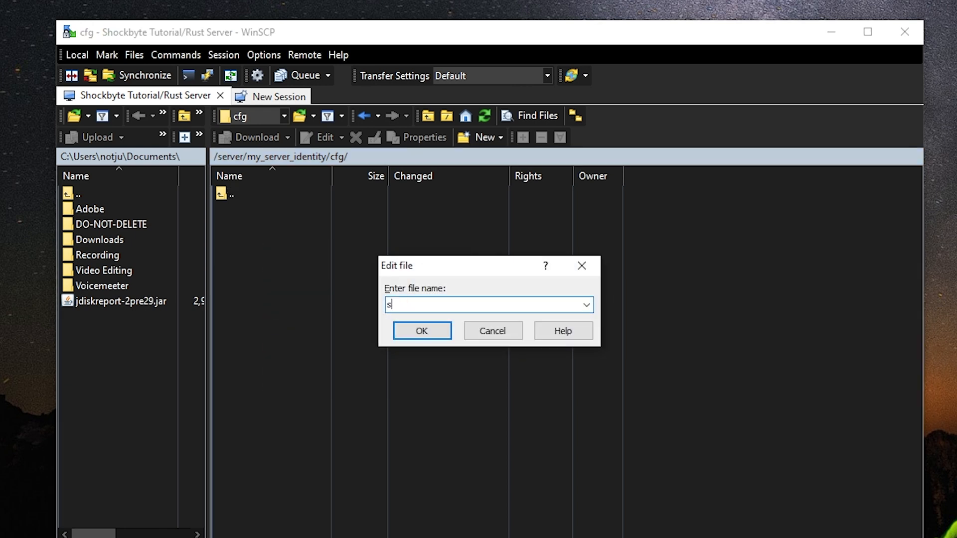
text(erver.cfg)
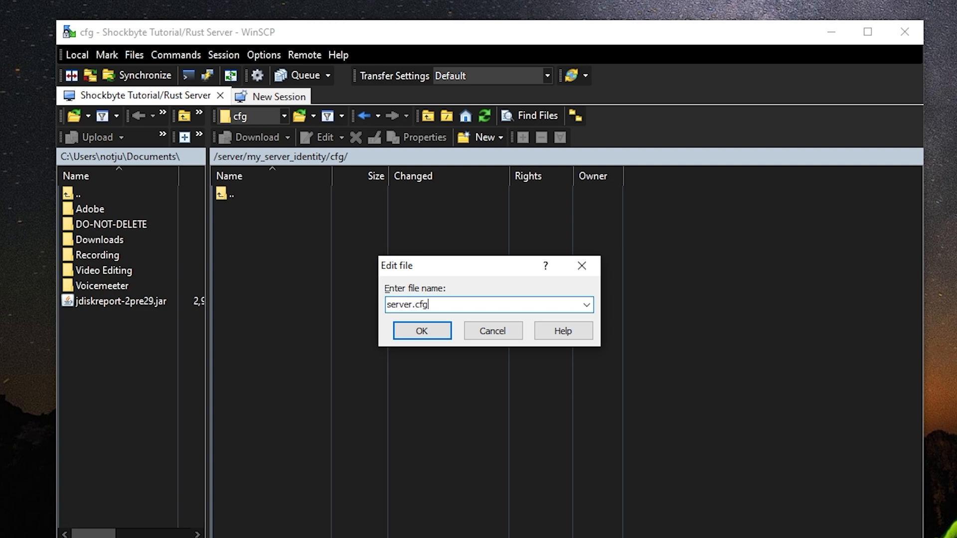
click(421, 330)
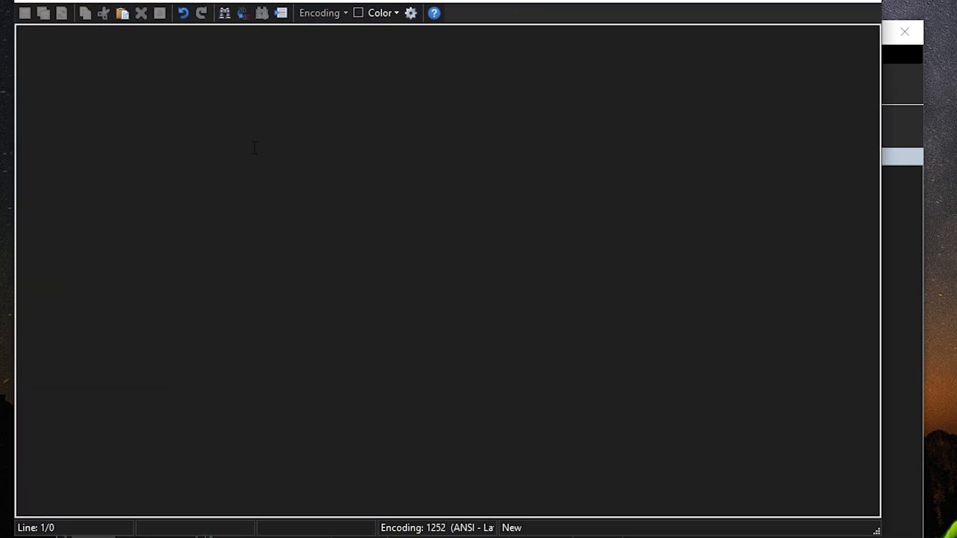
Step: Write the app.port 25770 and app.publicip 142.4.204.* lines and save server.cfg
text(app.port)
text(app.publicip)
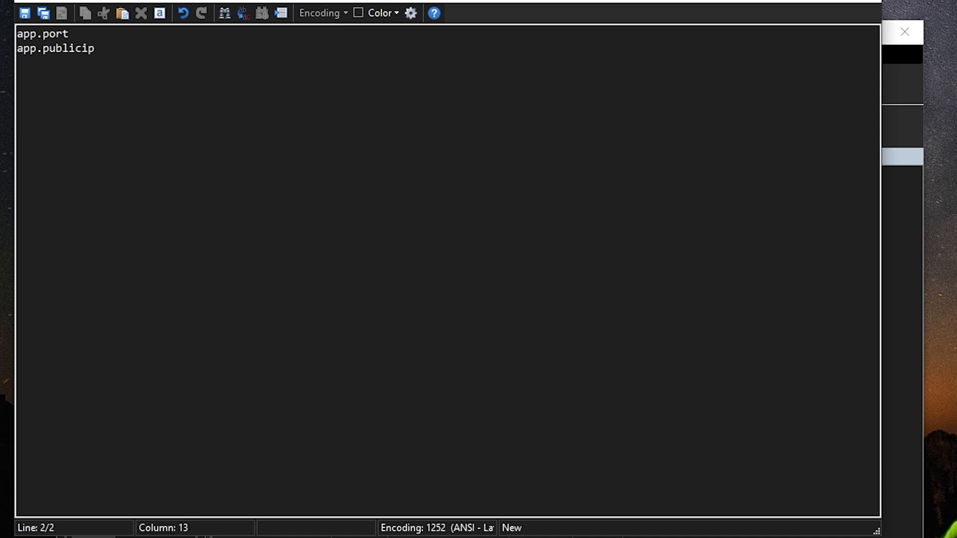
text(2)
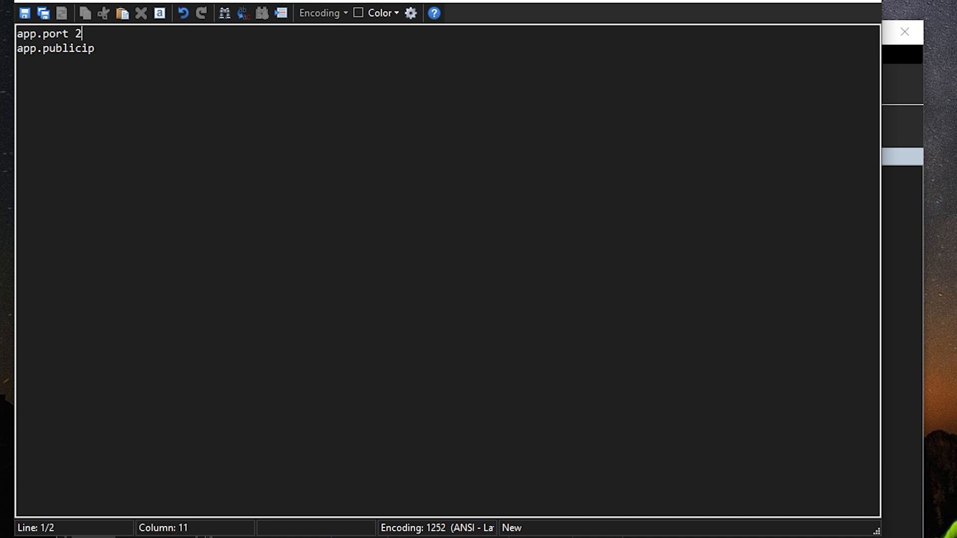
text(5770 1)
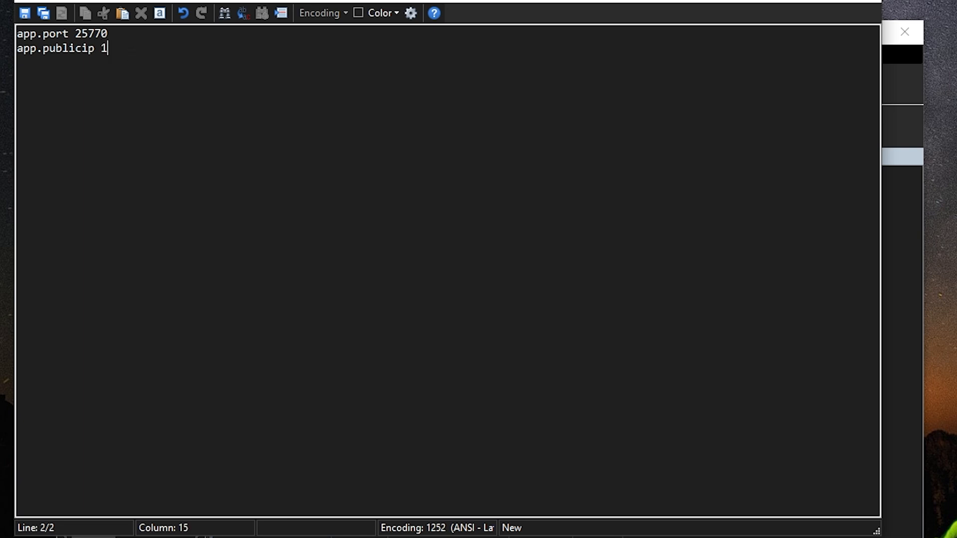
text(42.4.204.104)
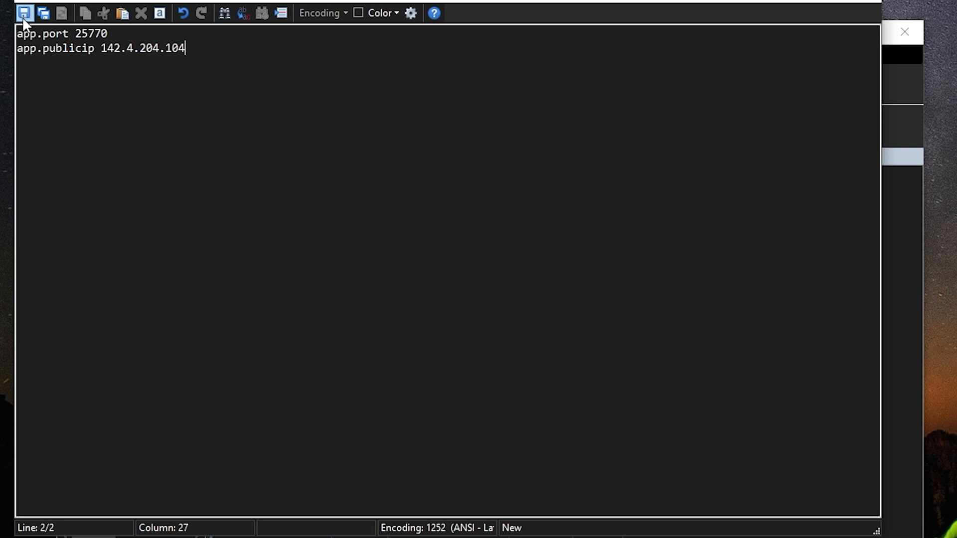
click(25, 14)
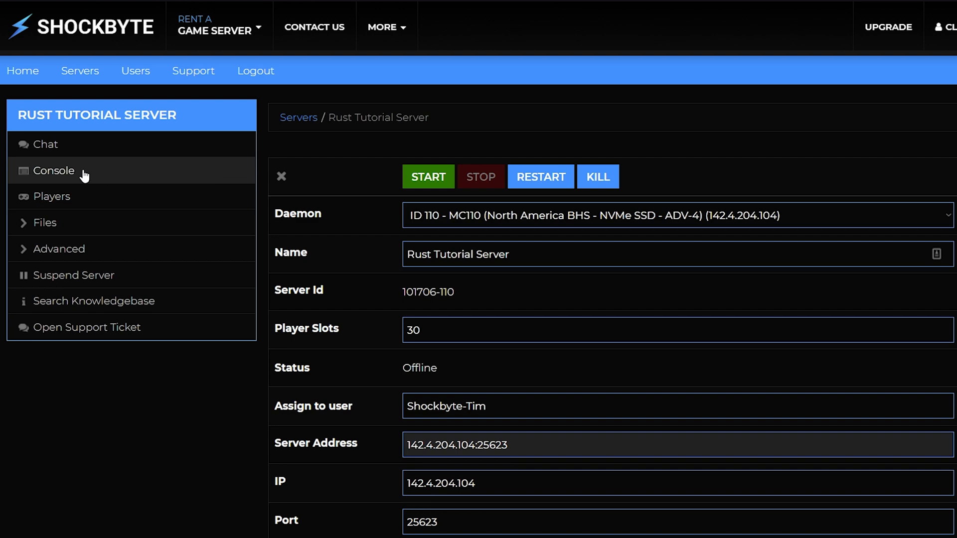
Step: Join the running server and pair the Shockbyte Rust Server with Rust+ from the Escape menu
click(54, 170)
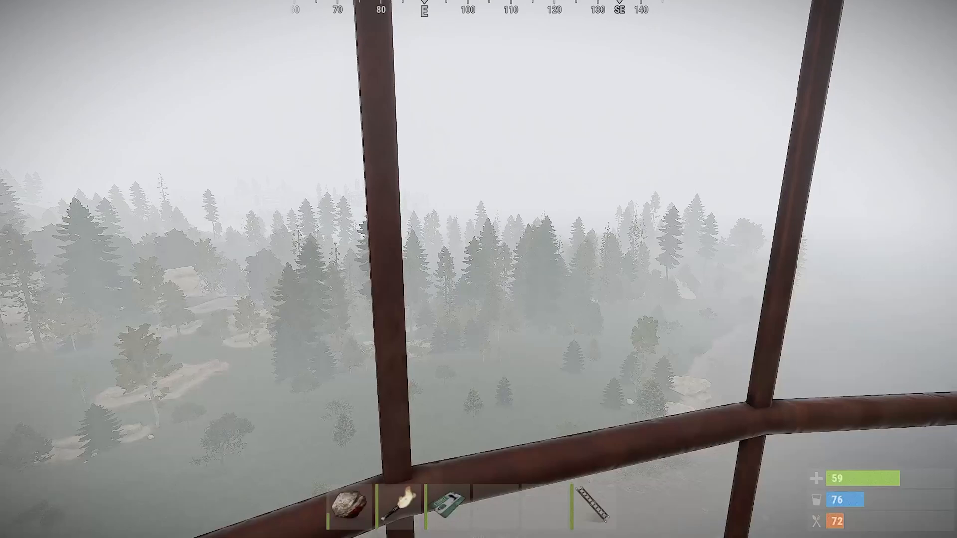
key(Escape)
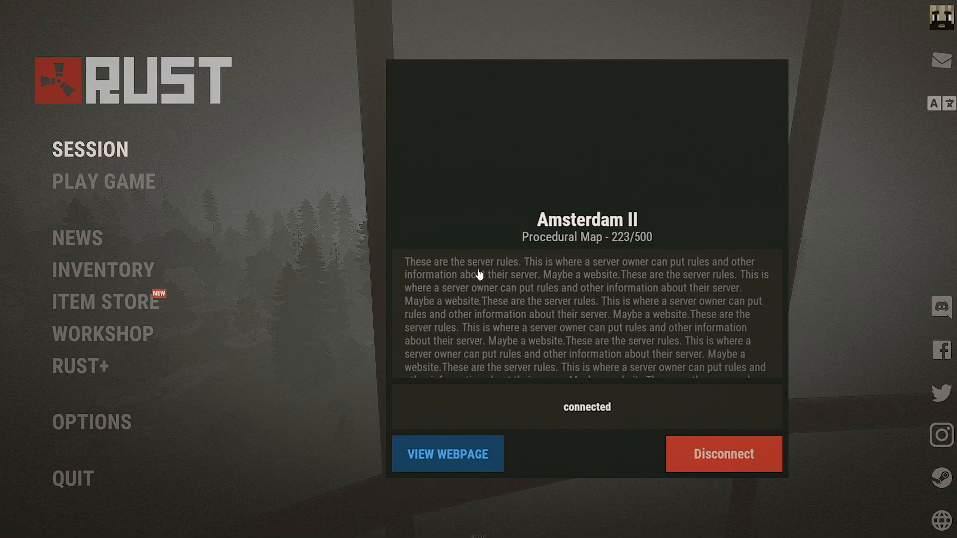
mouse_move(232, 369)
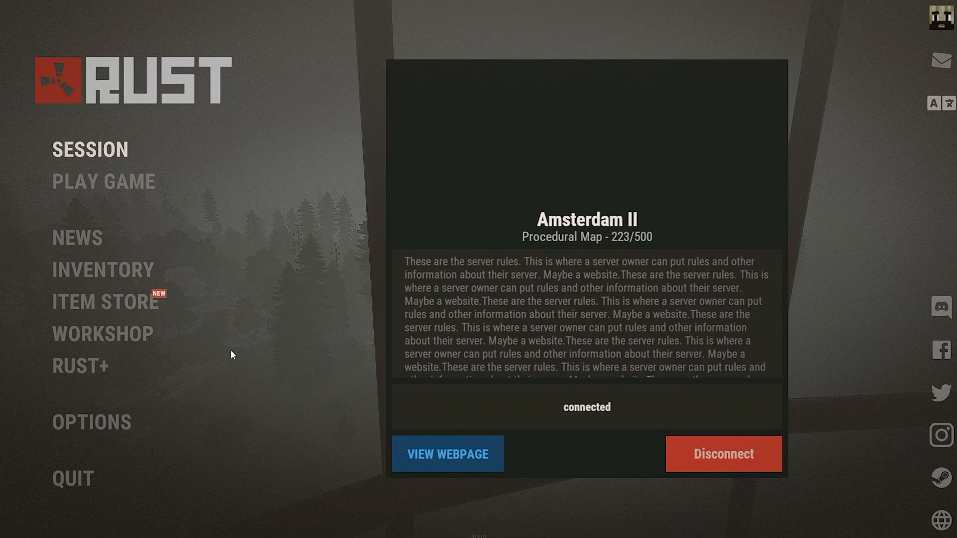
click(80, 367)
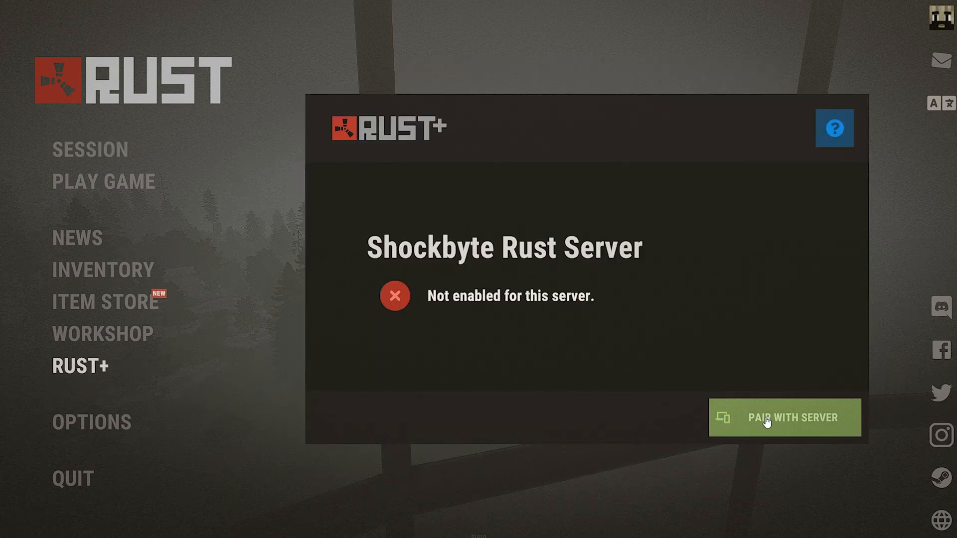
click(766, 422)
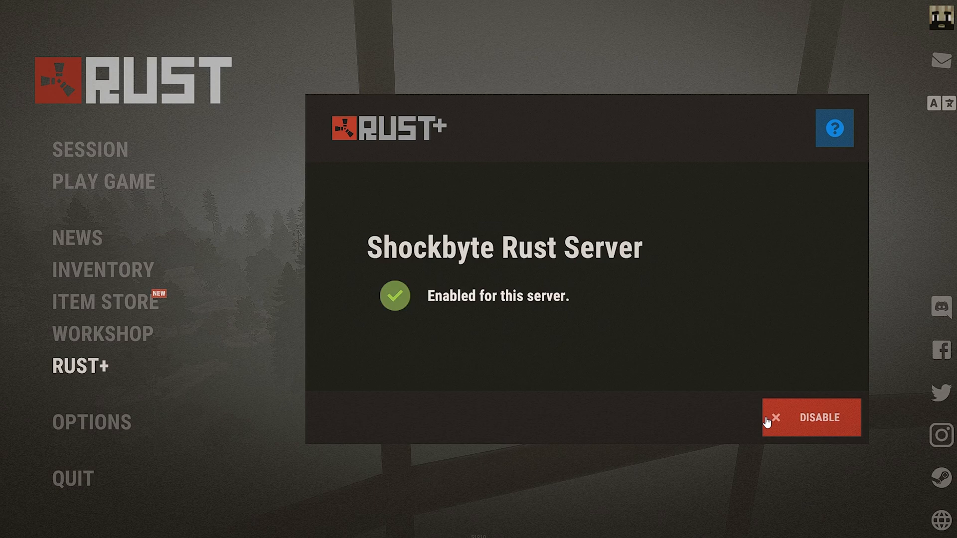
mouse_move(756, 434)
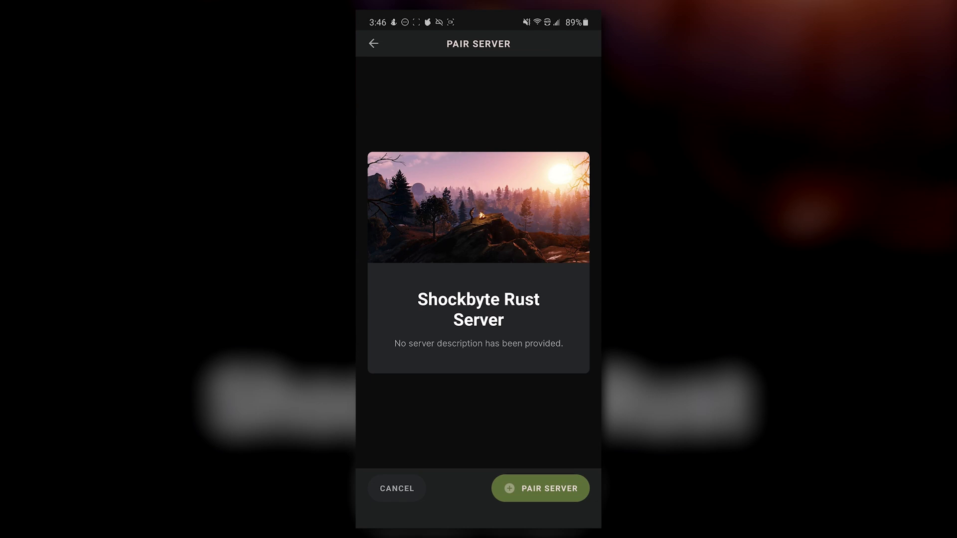
Step: Accept the pair request so the Shockbyte Rust Server is added to Rust+
click(540, 488)
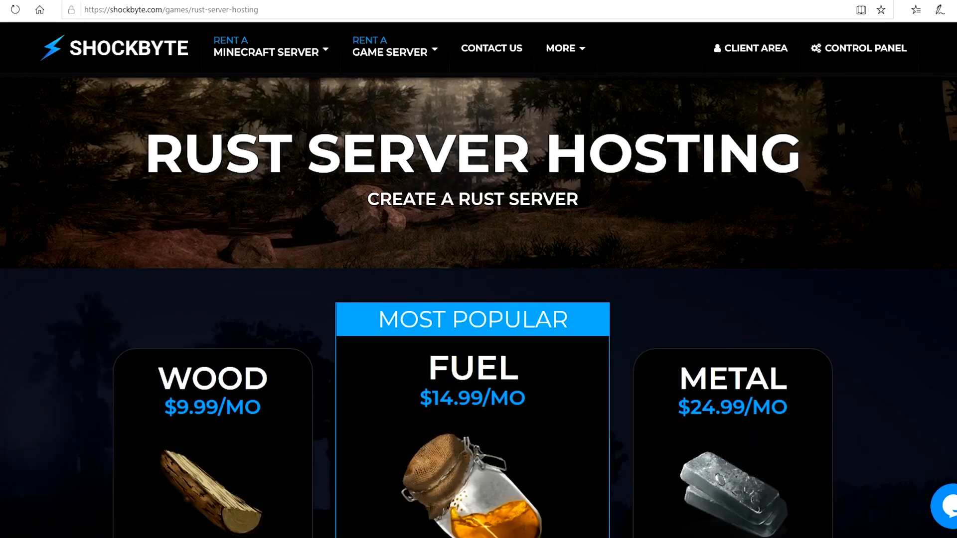
Step: Go to Contact Us and answer Yes to 'Are you currently a client?' to continue to support
click(491, 48)
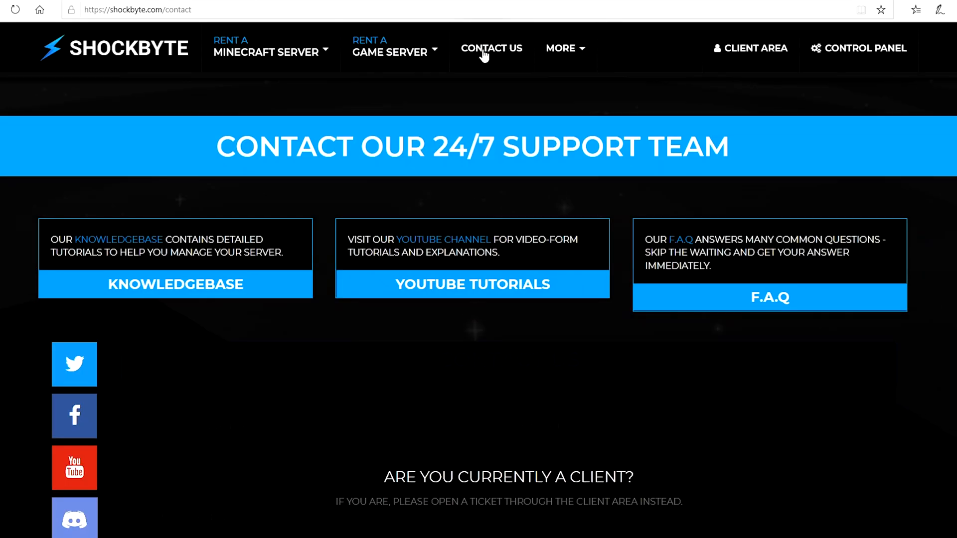
scroll(down, 3)
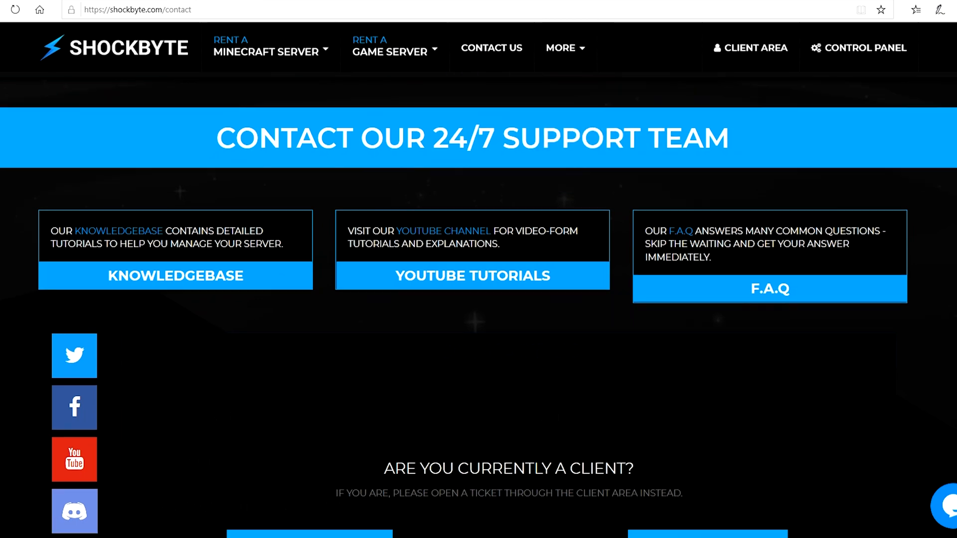
scroll(down, 3)
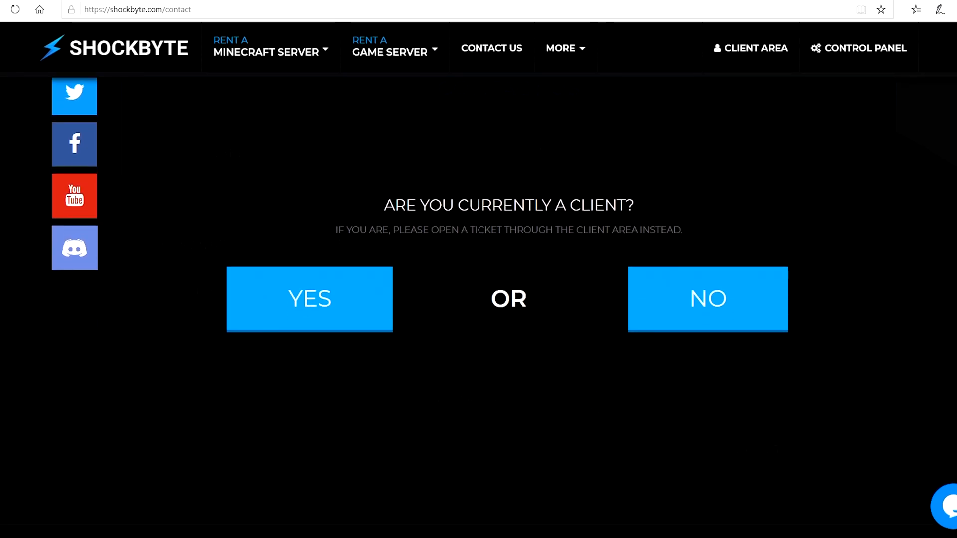
click(317, 300)
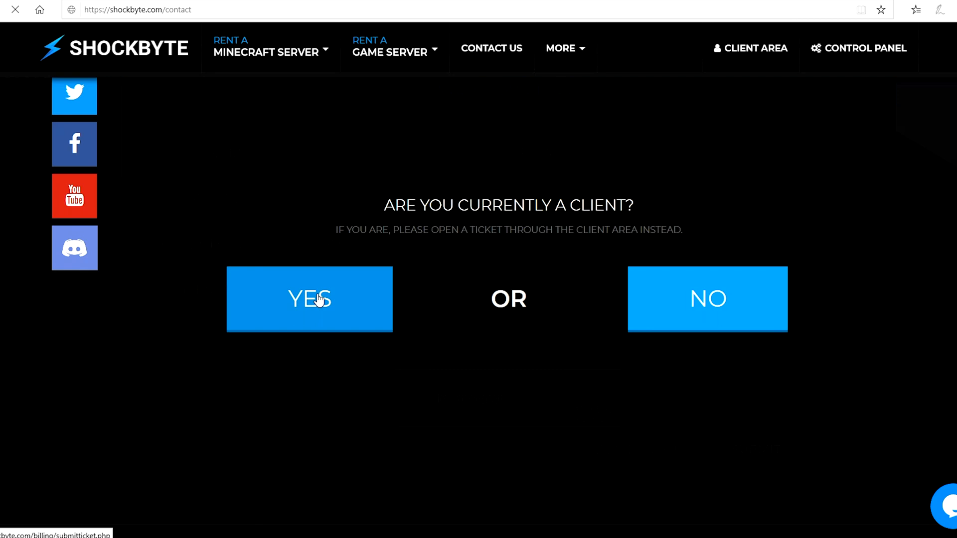